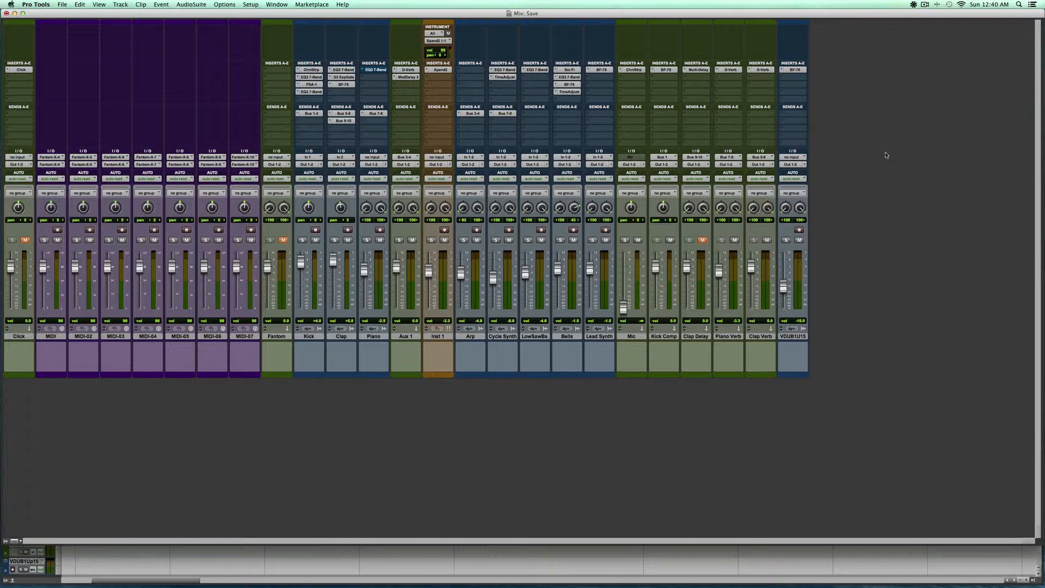
{"action": "mouse_move", "coordinate": [726, 138]}
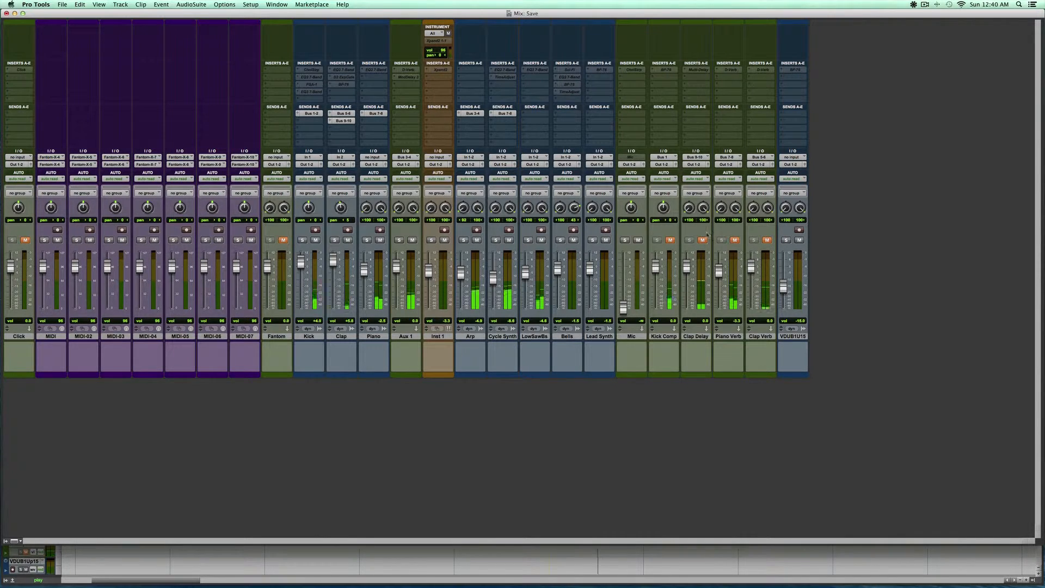
{"action": "mouse_move", "coordinate": [690, 240]}
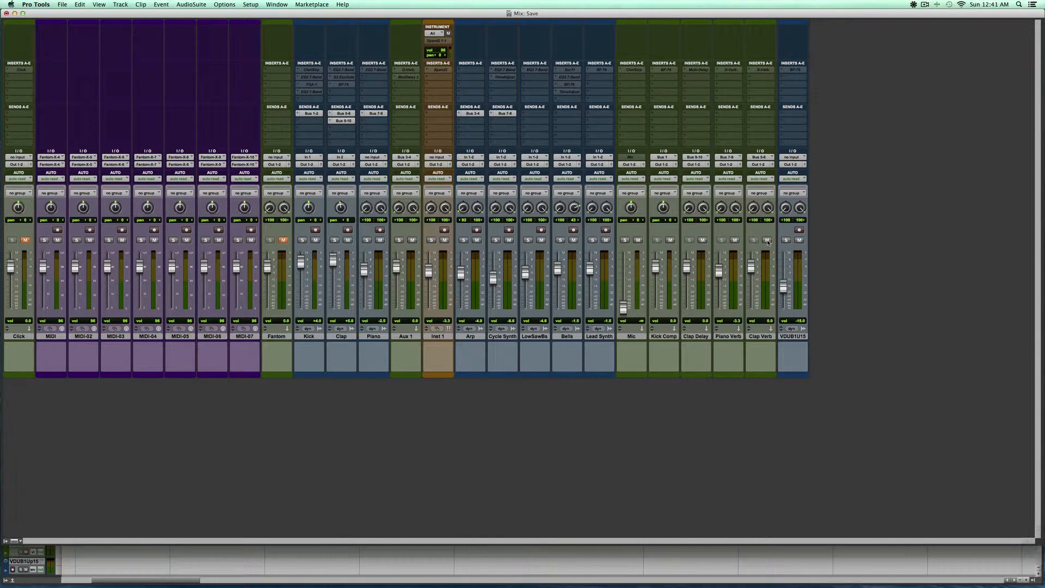
Solo the Kick and Kick Comp tracks and start playback of the beat
{"action": "left_click", "coordinate": [702, 239]}
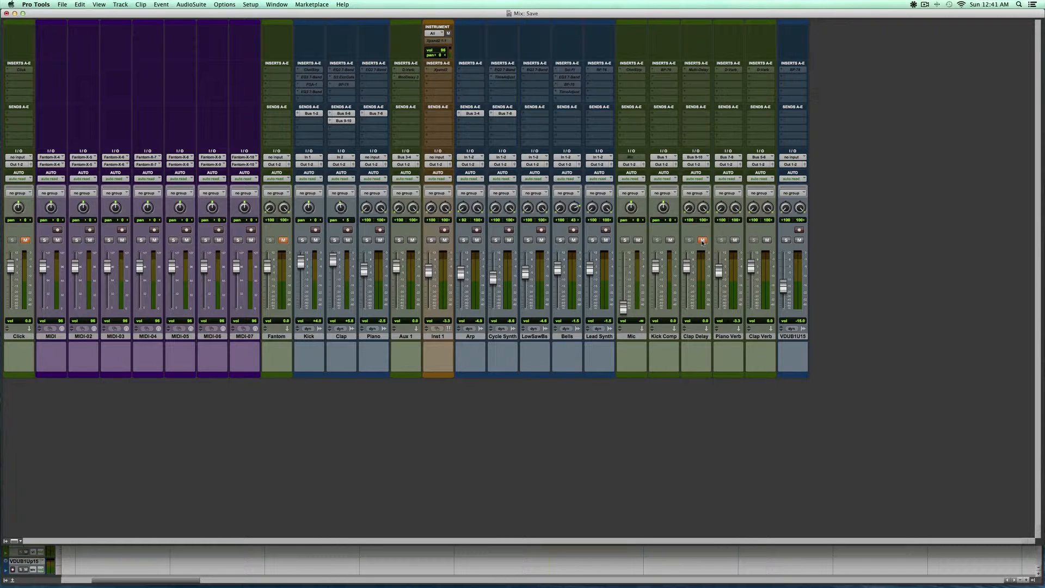
{"action": "mouse_move", "coordinate": [702, 239]}
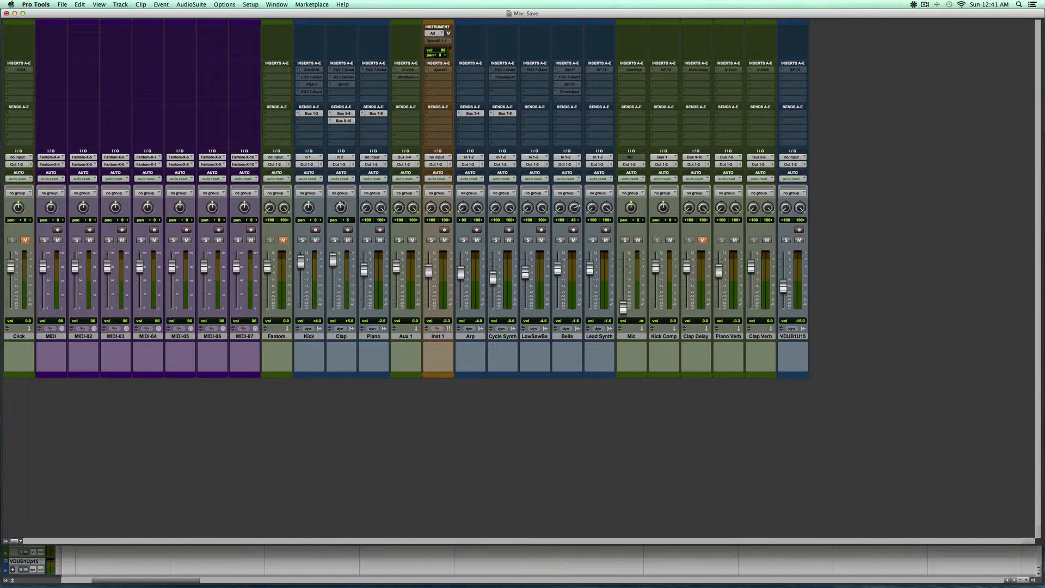
{"action": "left_click", "coordinate": [301, 240]}
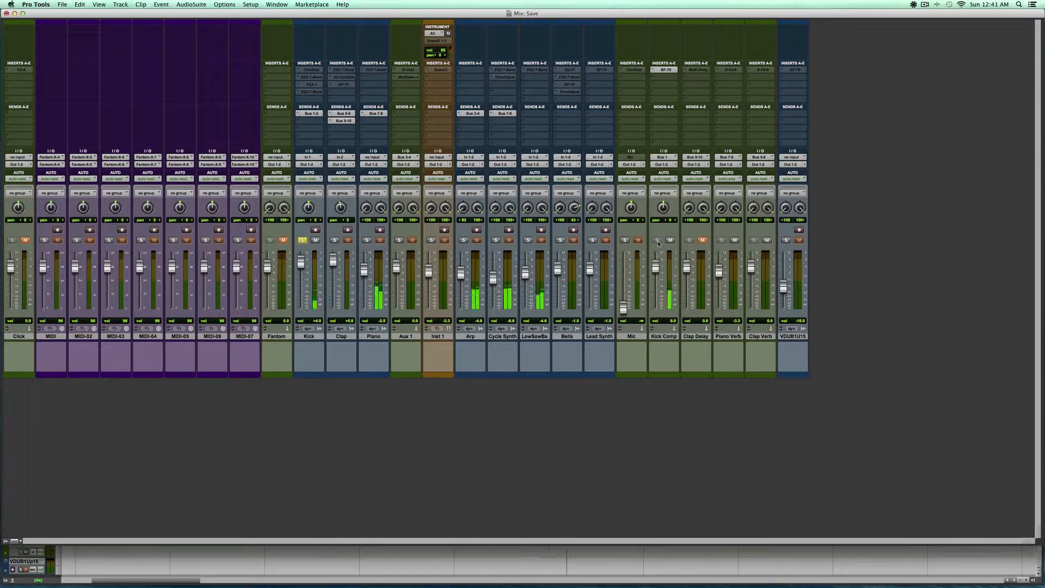
Show the Kick track's Channel Strip plug-in with its compressor and EQ settings
{"action": "left_click", "coordinate": [664, 70]}
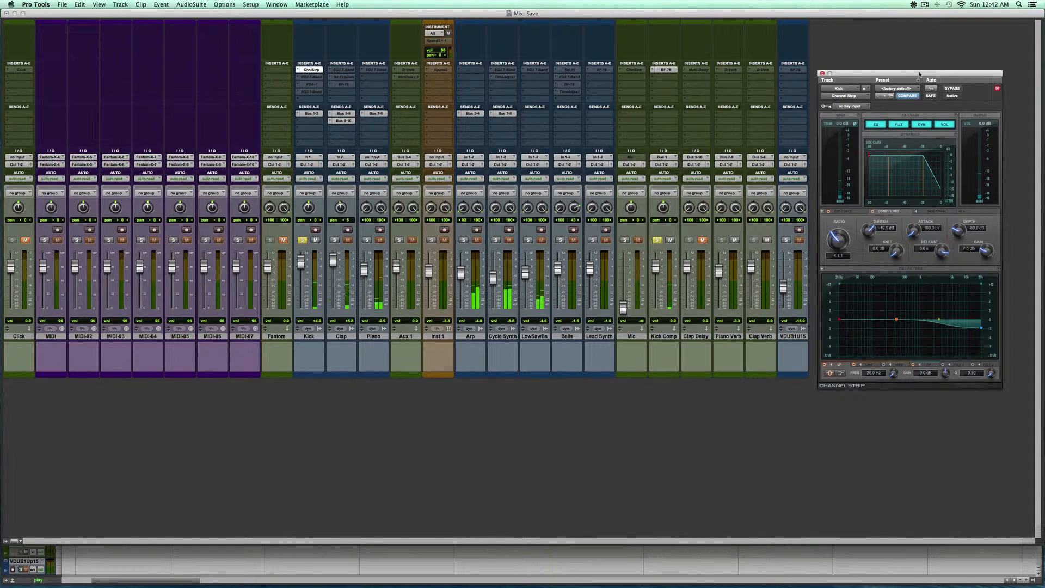
{"action": "mouse_move", "coordinate": [340, 82]}
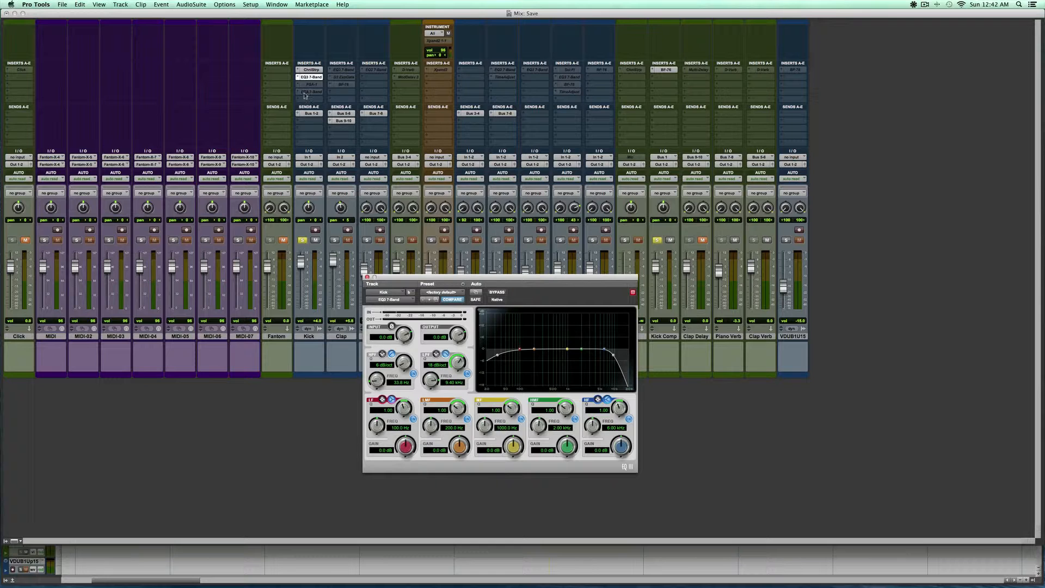
Show the Kick track's SansAmp PSA-1 plug-in window, moved lower in the mix window
{"action": "left_click", "coordinate": [311, 84]}
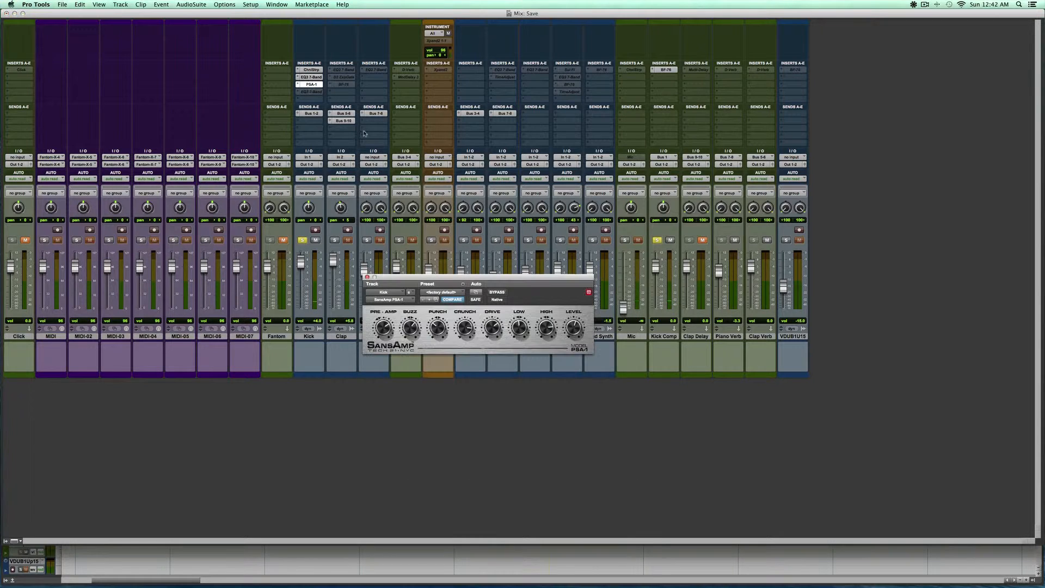
{"action": "mouse_move", "coordinate": [483, 283]}
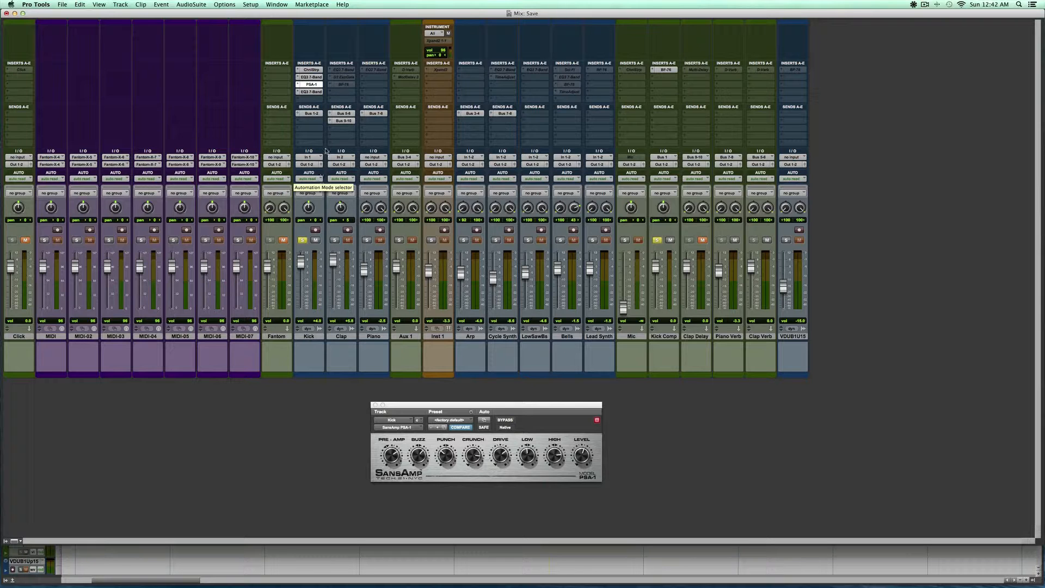
Show the Kick track's second EQ3 7-Band with its narrow low-frequency boost
{"action": "left_click", "coordinate": [308, 76]}
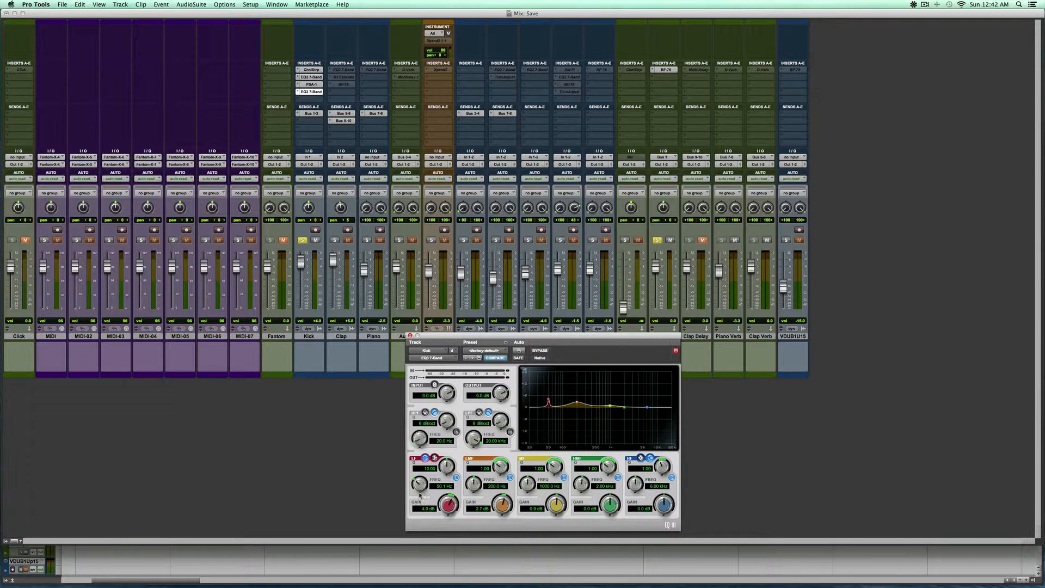
{"action": "mouse_move", "coordinate": [387, 390]}
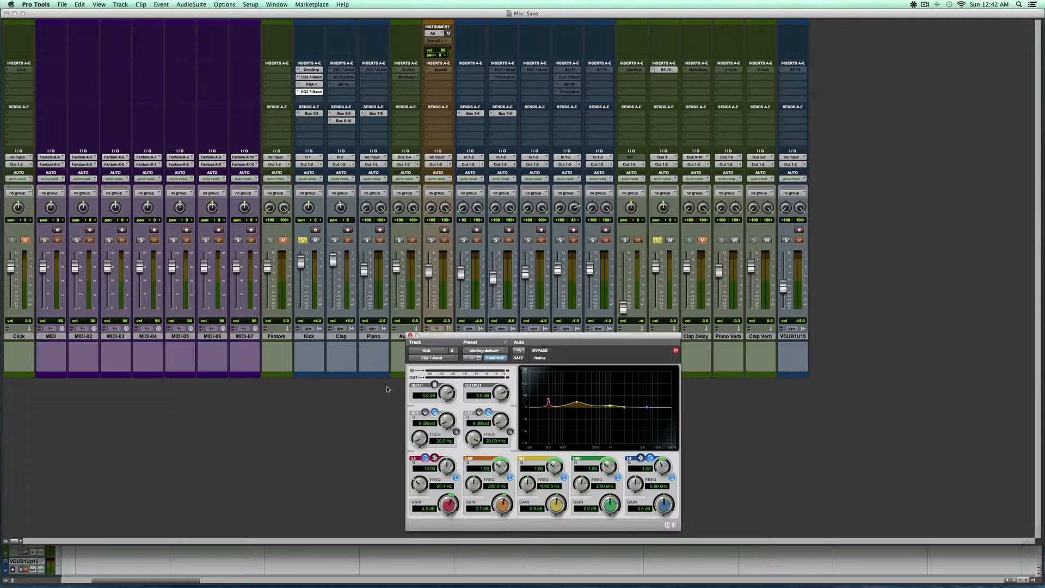